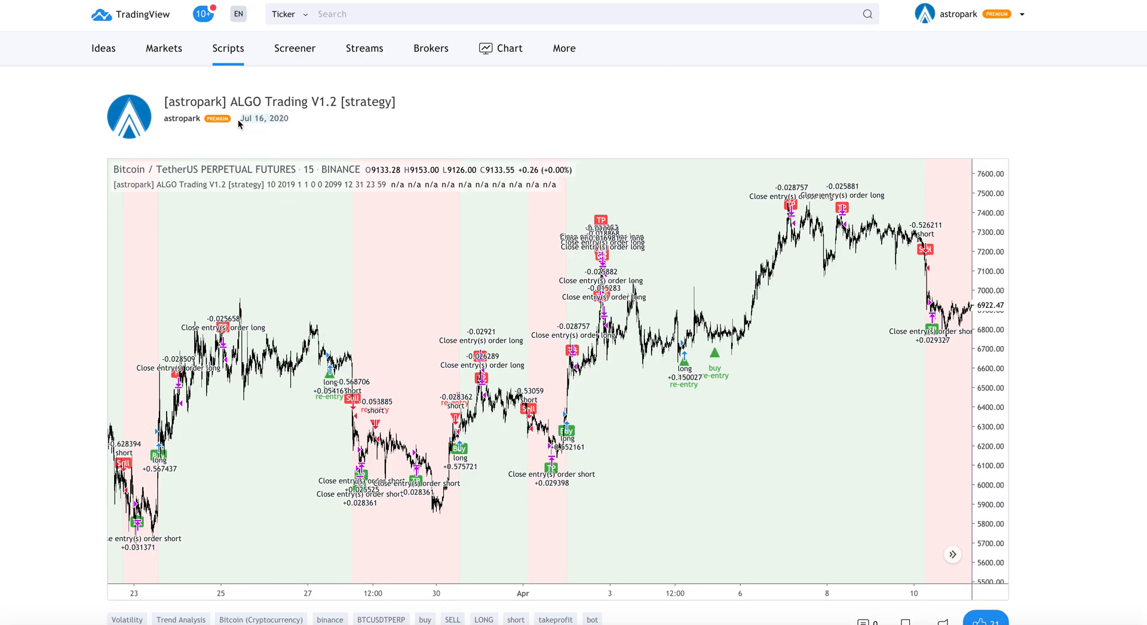
Scroll down the ALGO Trading V1.2 script page to view its description and backtest overview
{"action": "scroll", "scroll_direction": "down", "scroll_amount": 3}
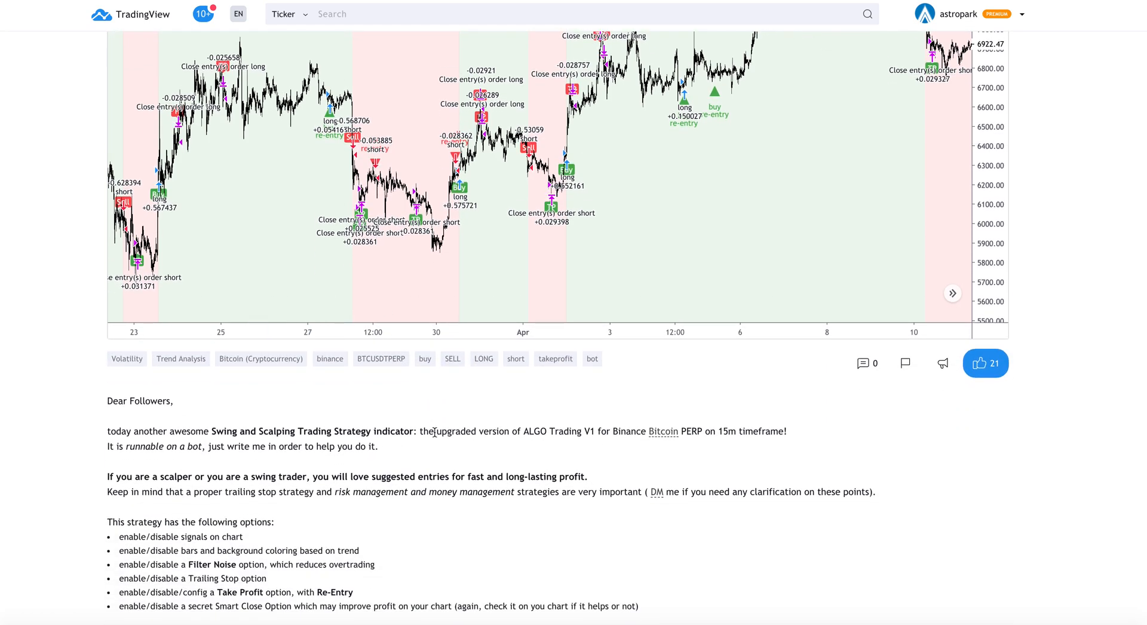
{"action": "scroll", "scroll_direction": "down", "scroll_amount": 3}
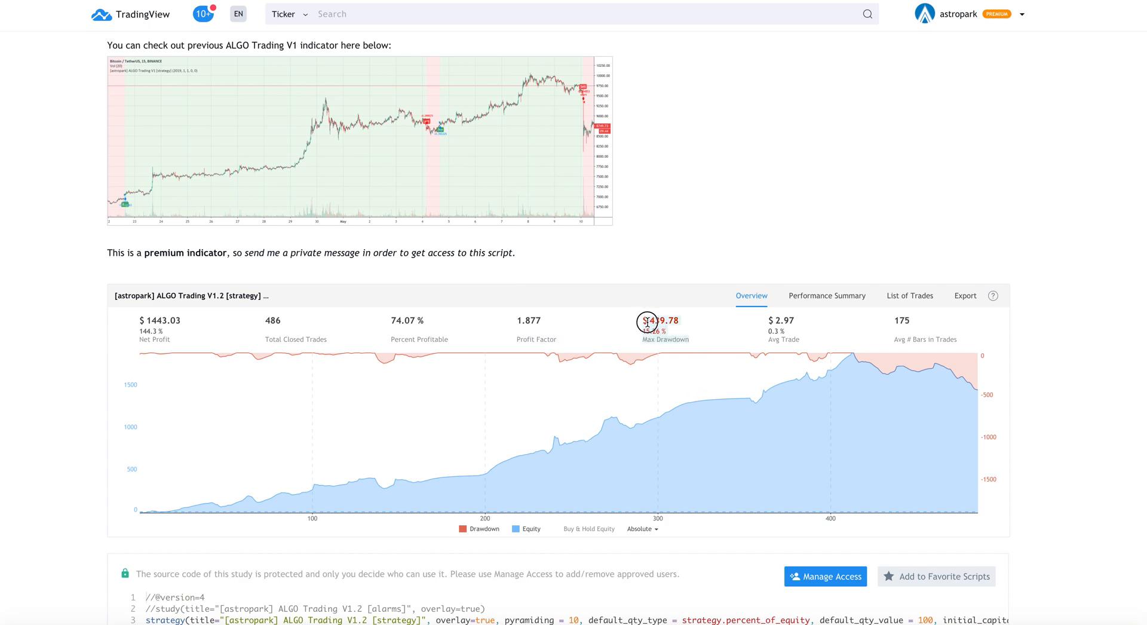
{"action": "mouse_move", "coordinate": [725, 332]}
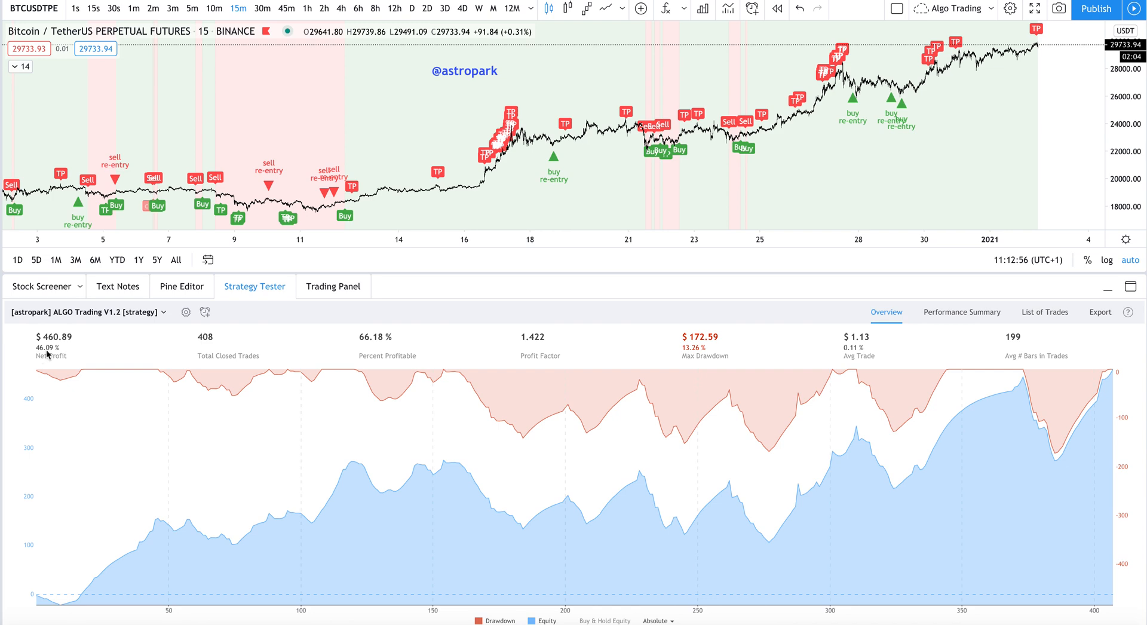
{"action": "mouse_move", "coordinate": [216, 387]}
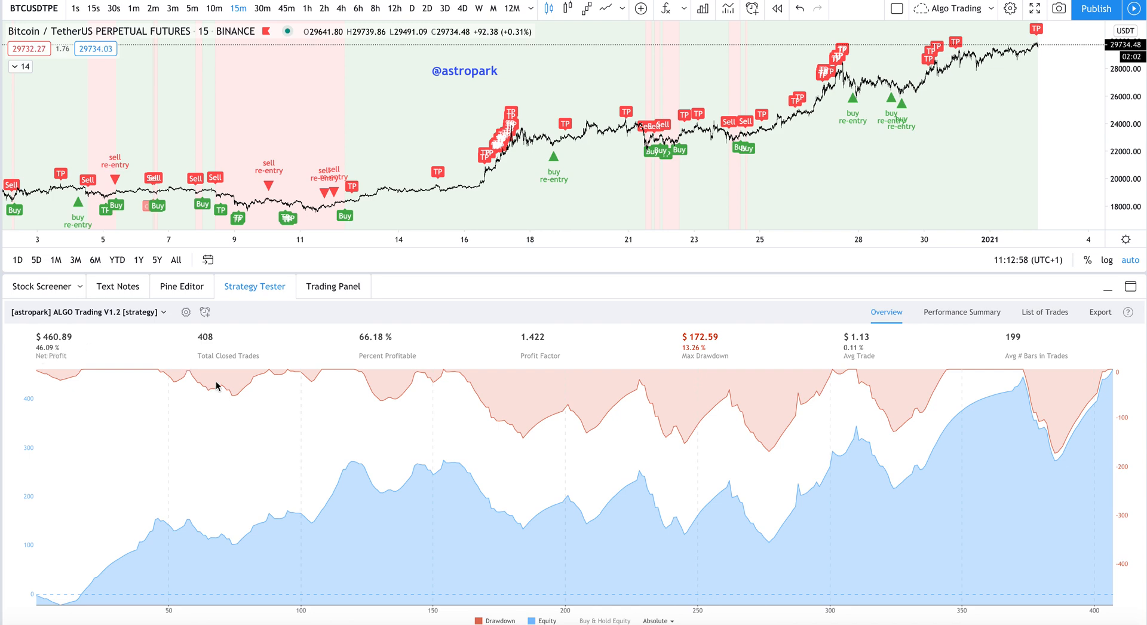
{"action": "left_click", "coordinate": [186, 312]}
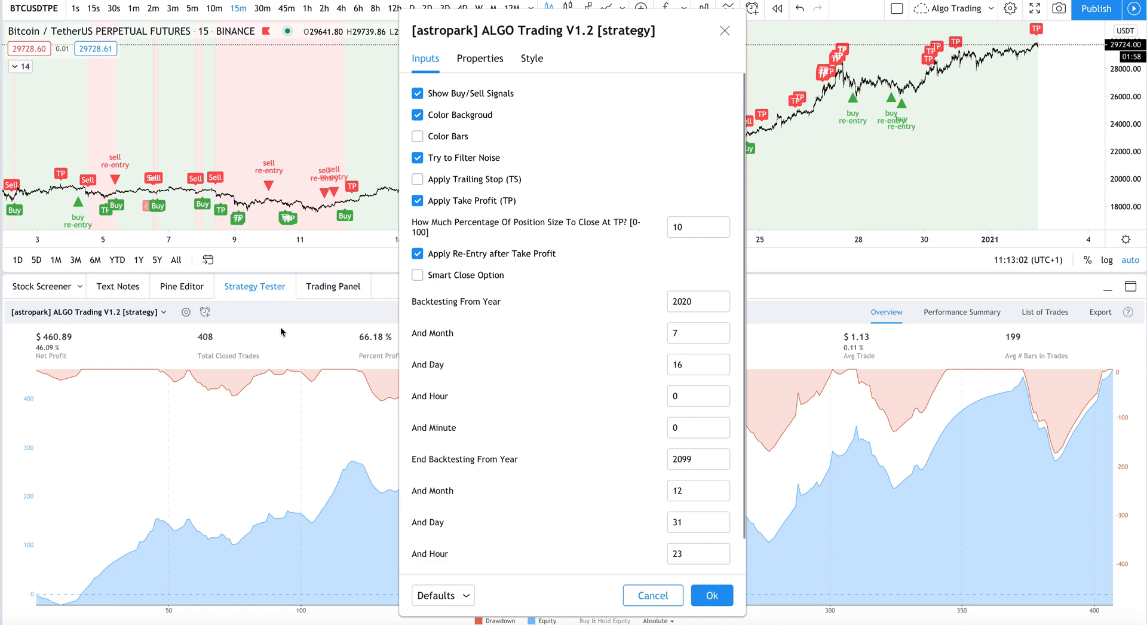
{"action": "mouse_move", "coordinate": [417, 300]}
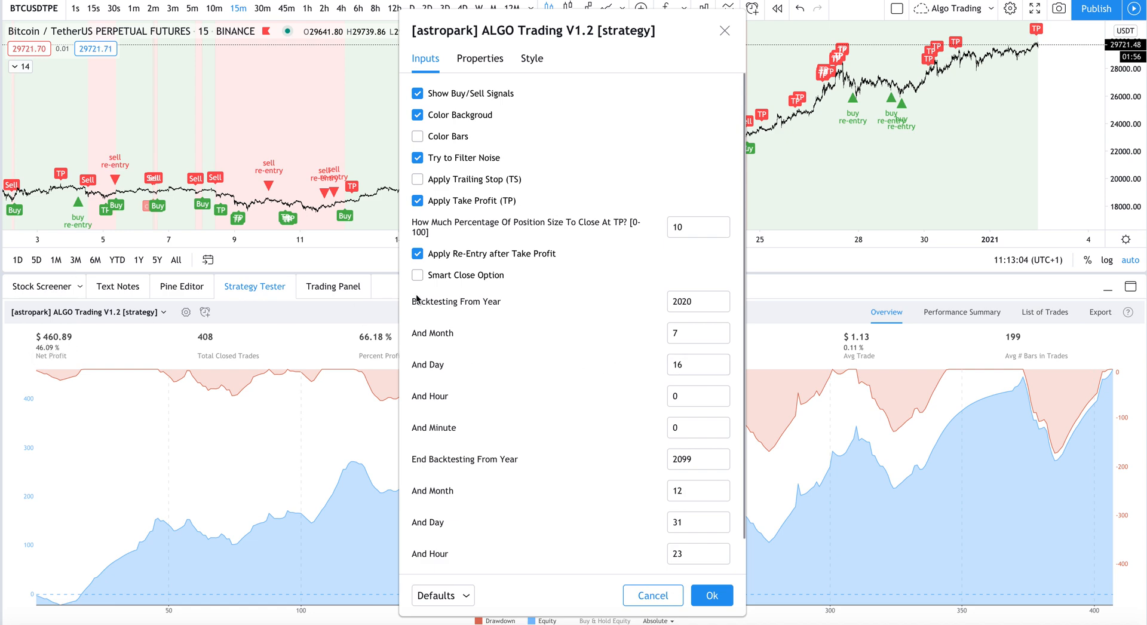
{"action": "left_click", "coordinate": [695, 364]}
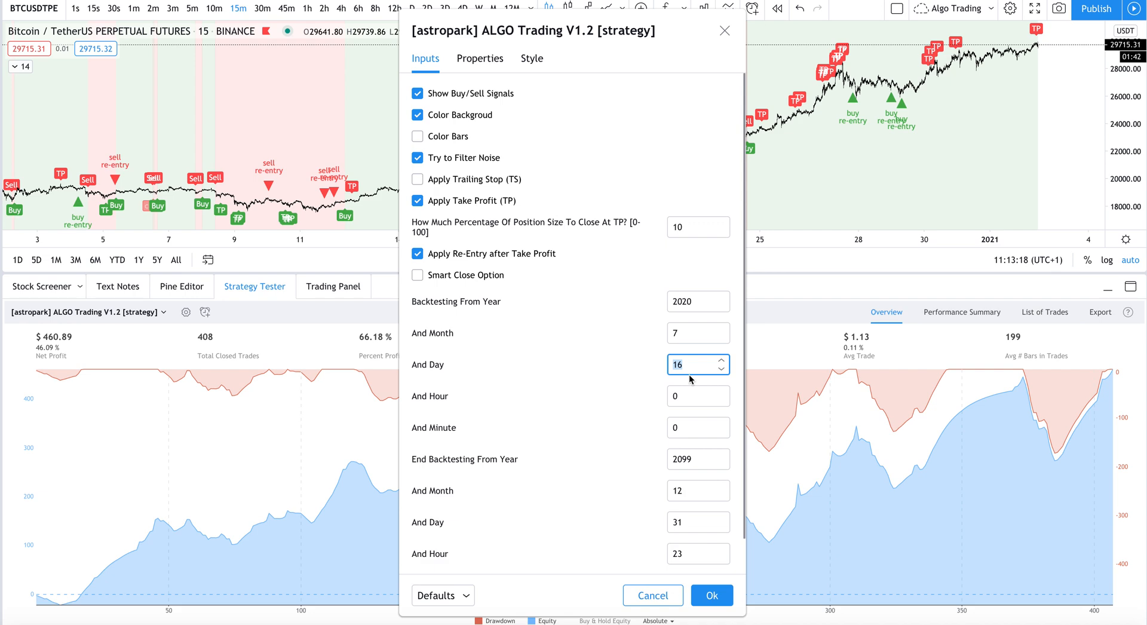
{"action": "mouse_move", "coordinate": [505, 314]}
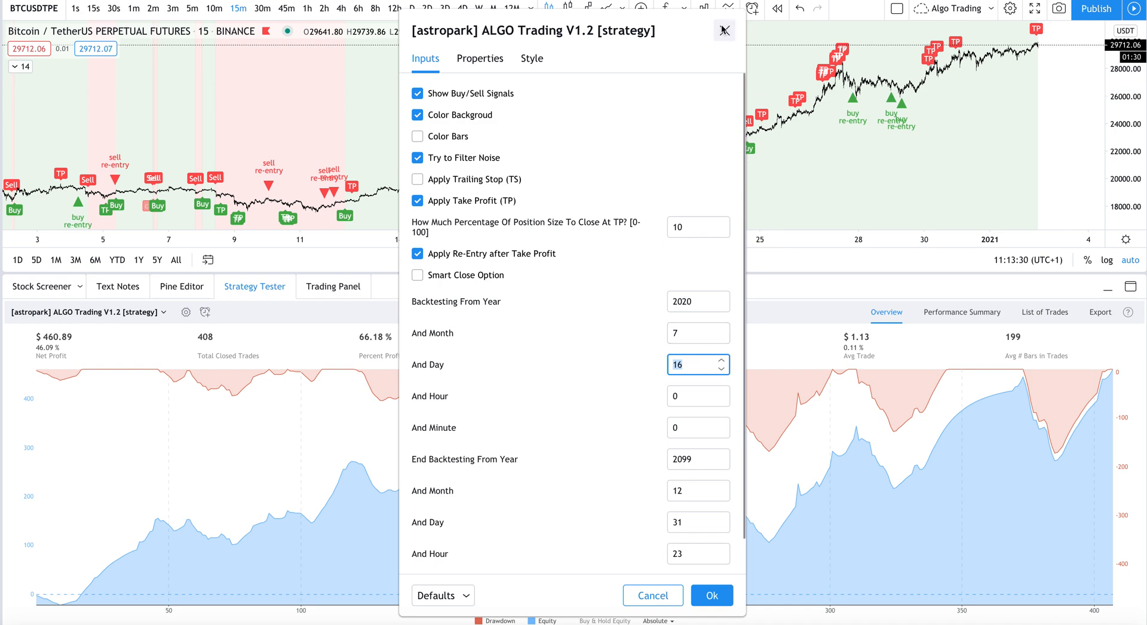
{"action": "left_click", "coordinate": [711, 595]}
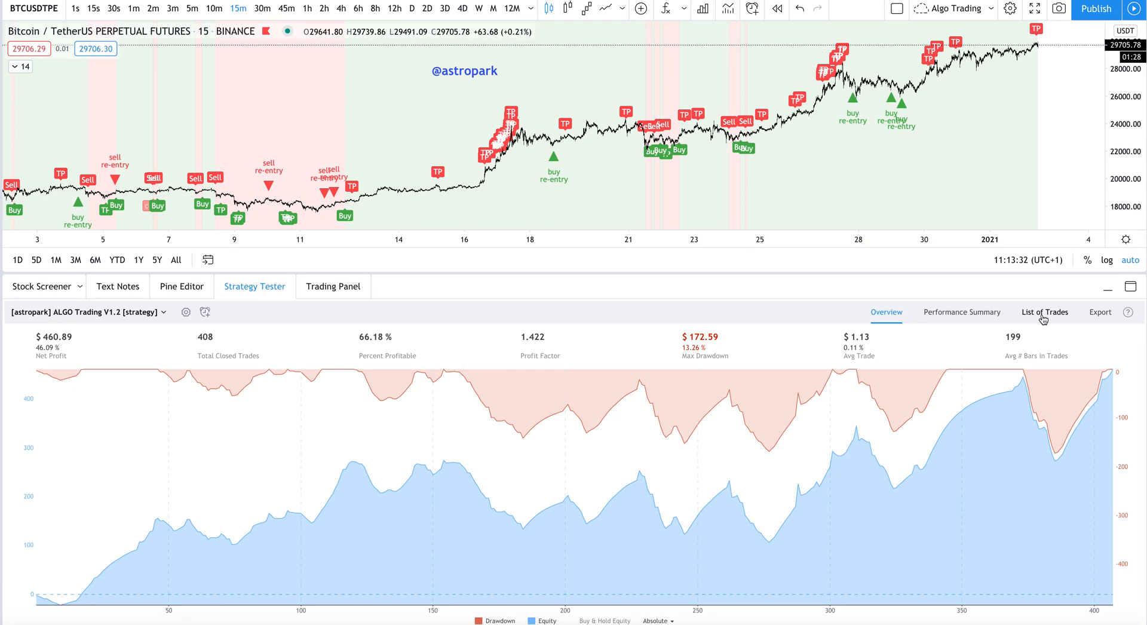
{"action": "left_click", "coordinate": [1044, 312]}
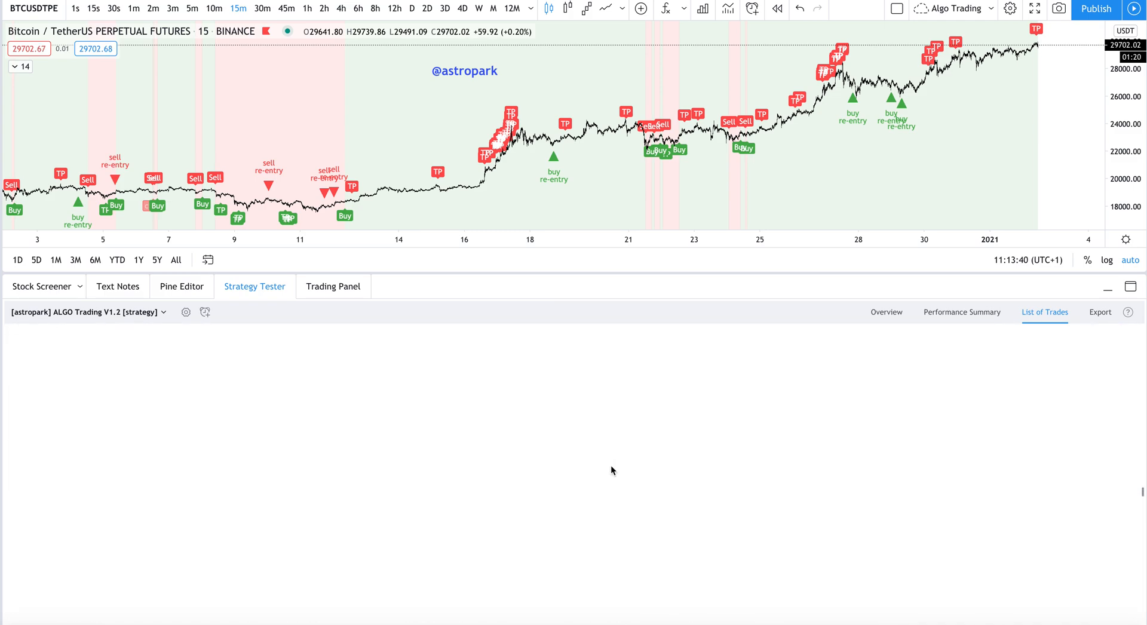
{"action": "left_click", "coordinate": [1046, 313]}
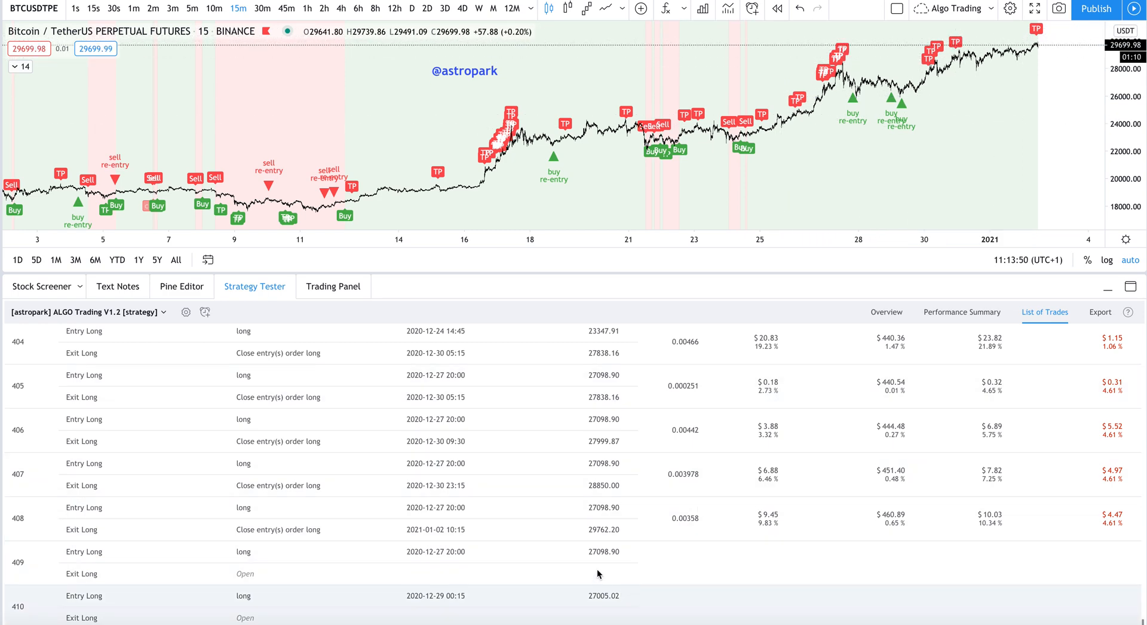
{"action": "mouse_move", "coordinate": [891, 296]}
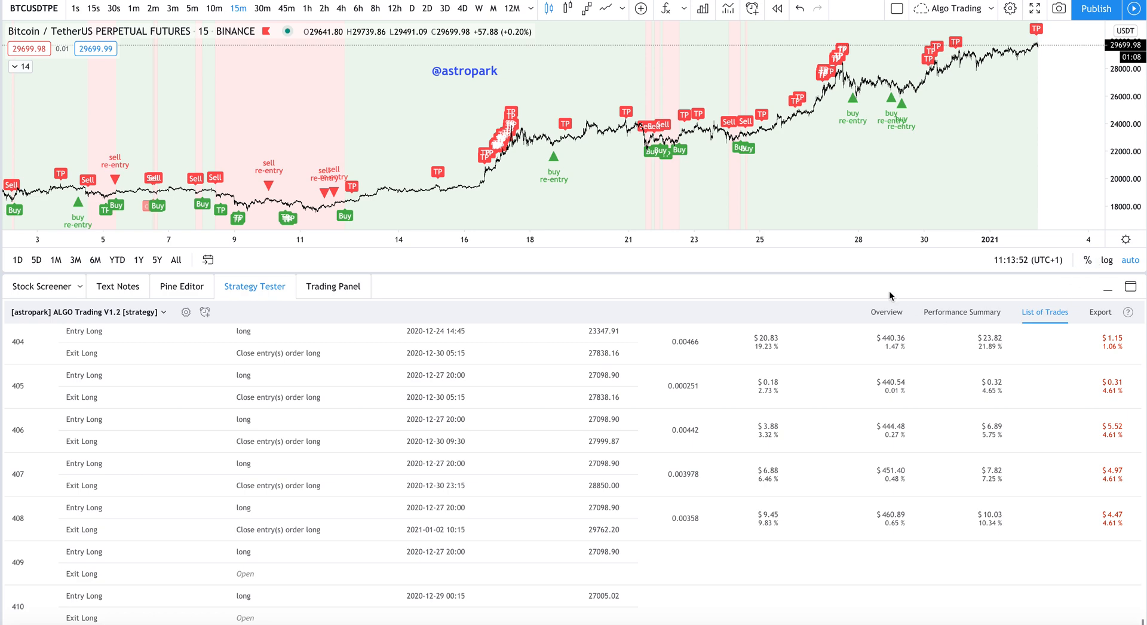
{"action": "left_click", "coordinate": [886, 312]}
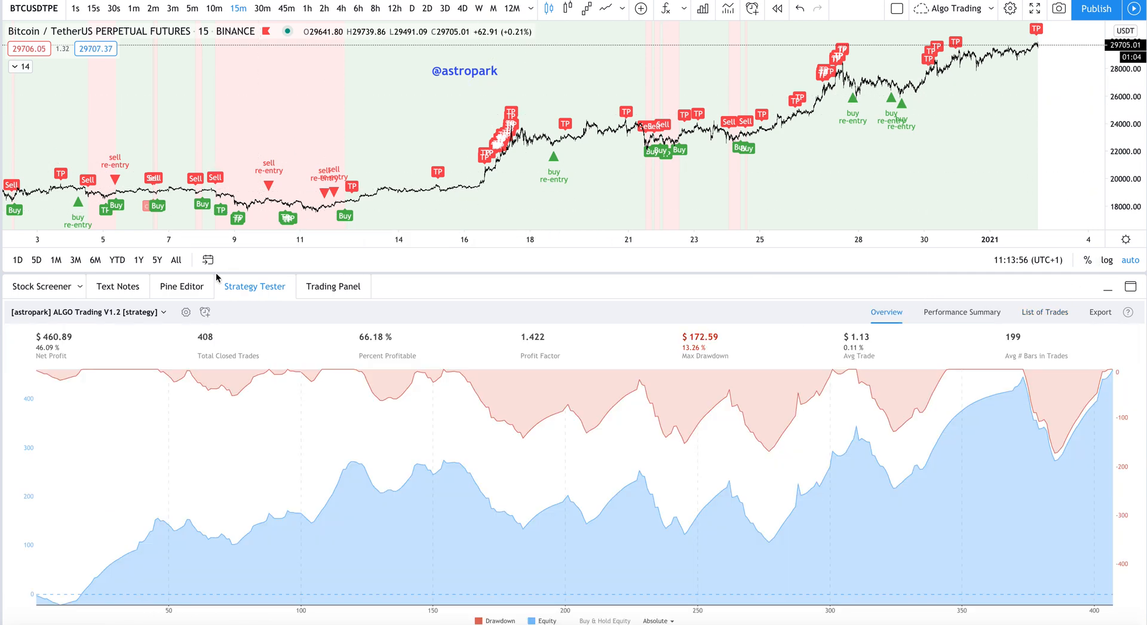
Set the strategy's Backtesting Month to 10 and Day to 1, then apply
{"action": "left_click", "coordinate": [185, 312]}
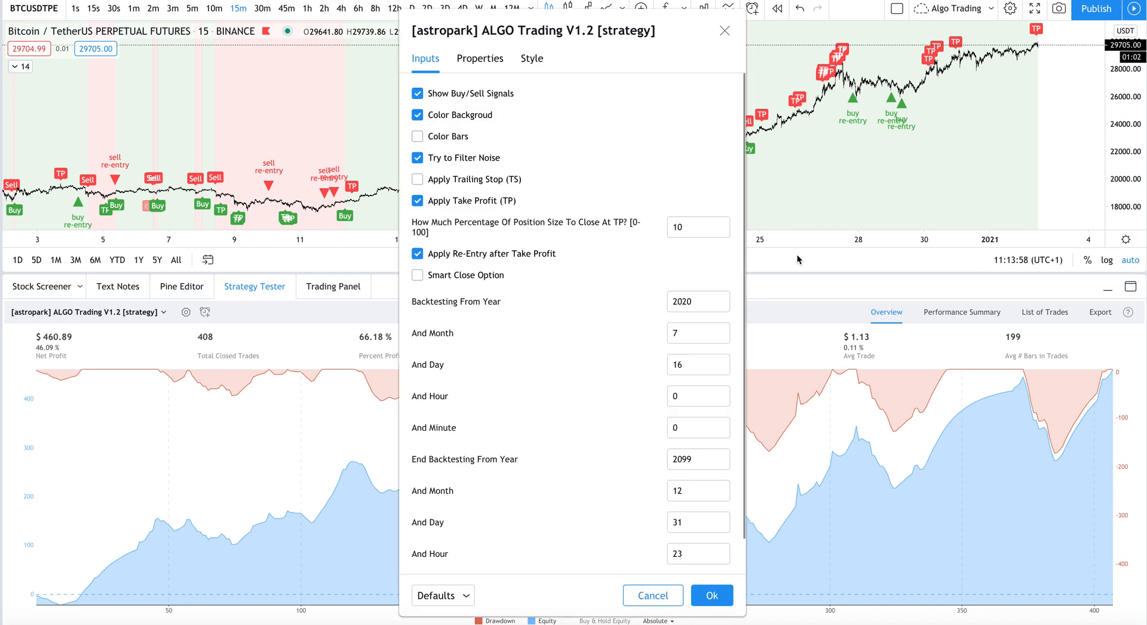
{"action": "left_click", "coordinate": [695, 364]}
{"action": "type", "text": "1"}
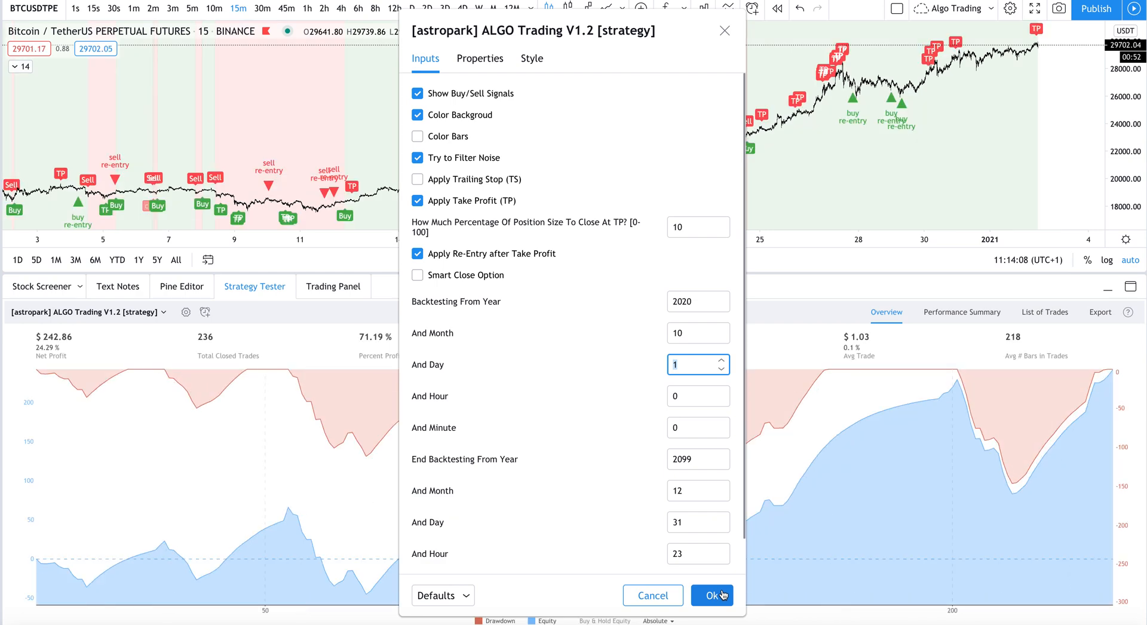
{"action": "left_click", "coordinate": [711, 595]}
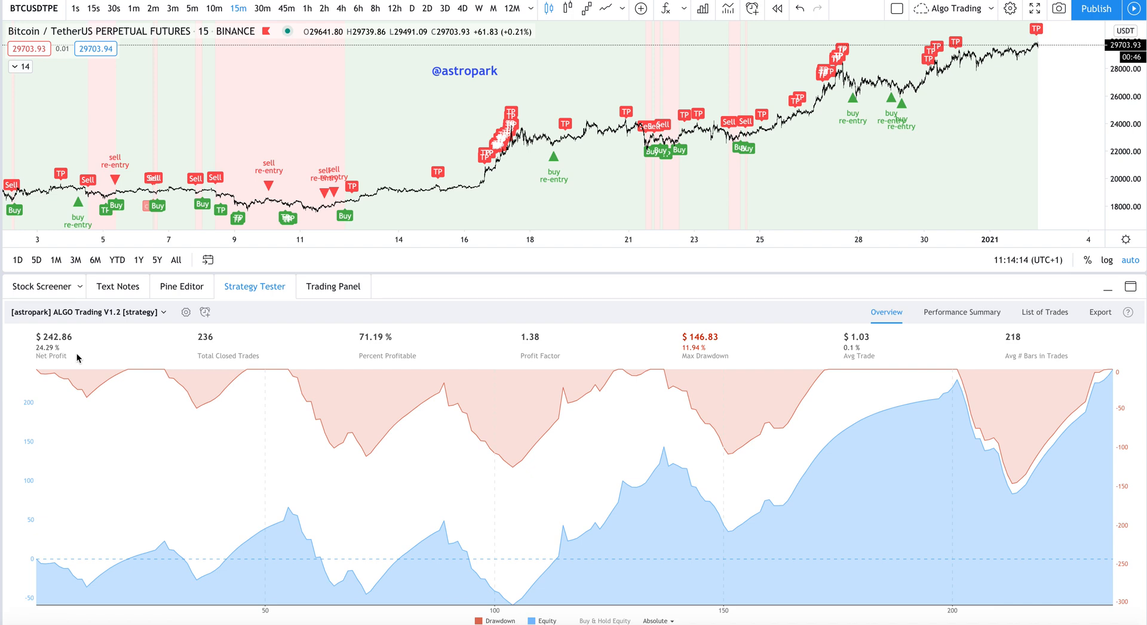
{"action": "mouse_move", "coordinate": [129, 326]}
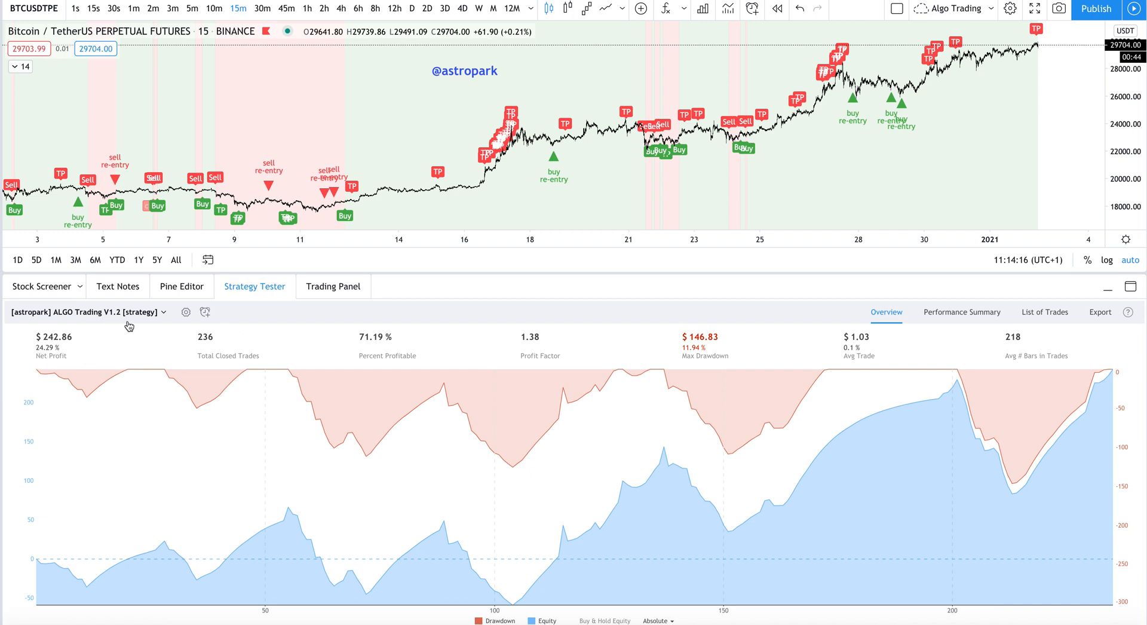
{"action": "mouse_move", "coordinate": [53, 357]}
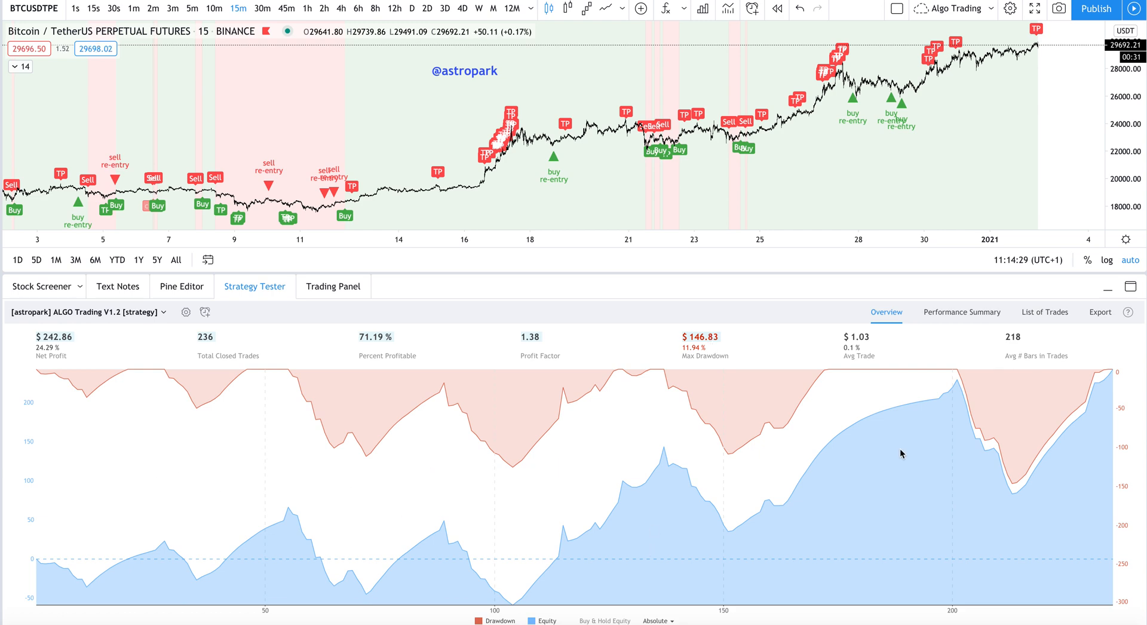
{"action": "mouse_move", "coordinate": [439, 499]}
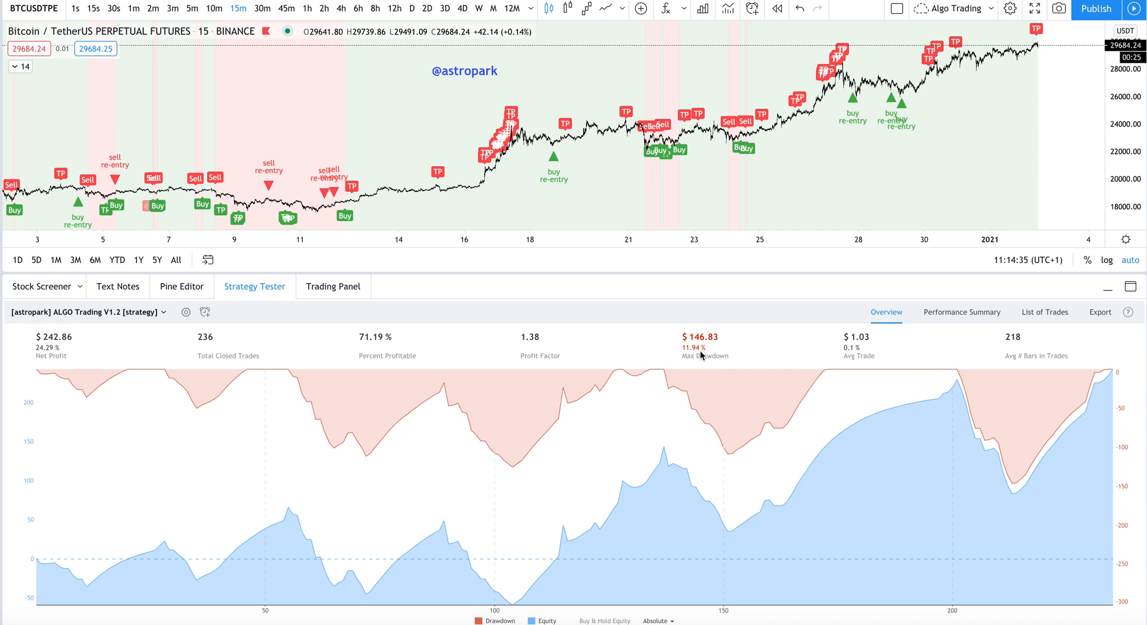
{"action": "mouse_move", "coordinate": [745, 358]}
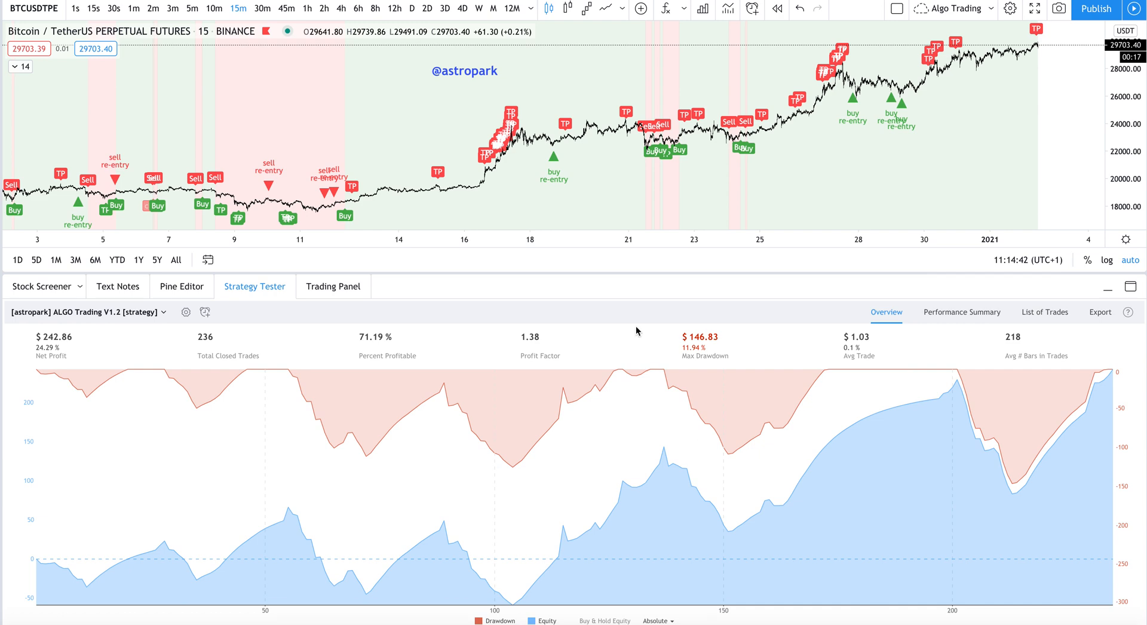
{"action": "mouse_move", "coordinate": [640, 414]}
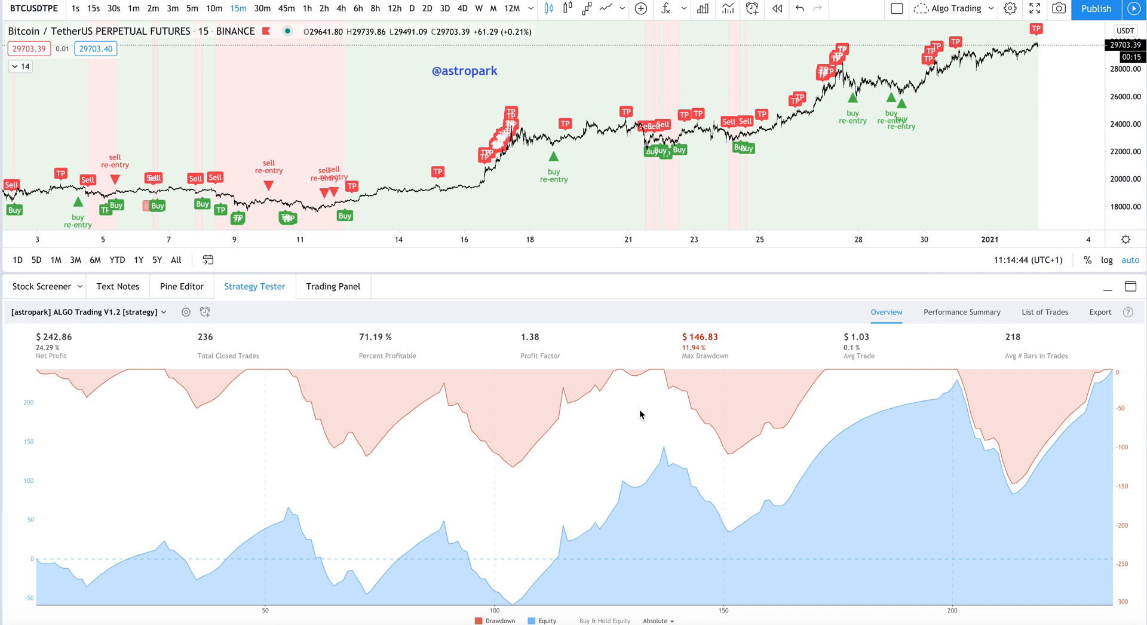